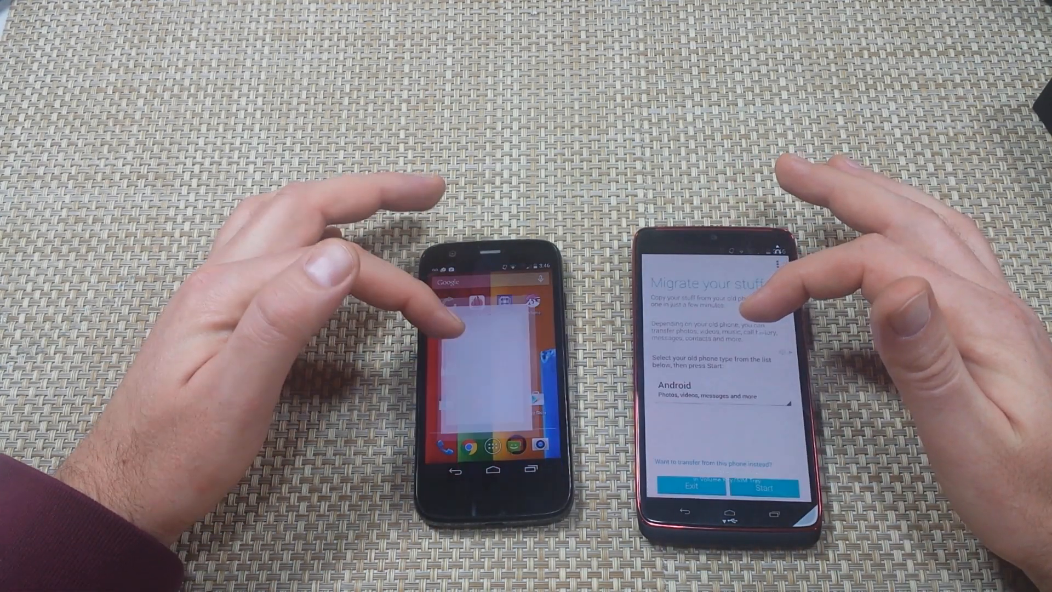
Start Migrate on the new phone and restore contacts, messages, photos, video and music.
{"action": "left_click", "coordinate": [486, 335]}
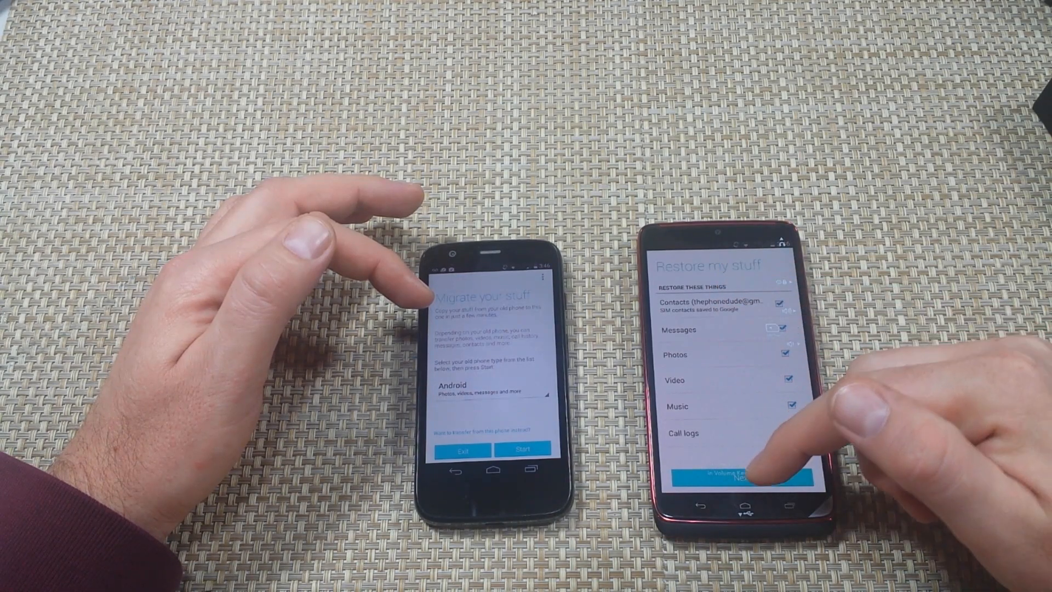
{"action": "left_click", "coordinate": [732, 478]}
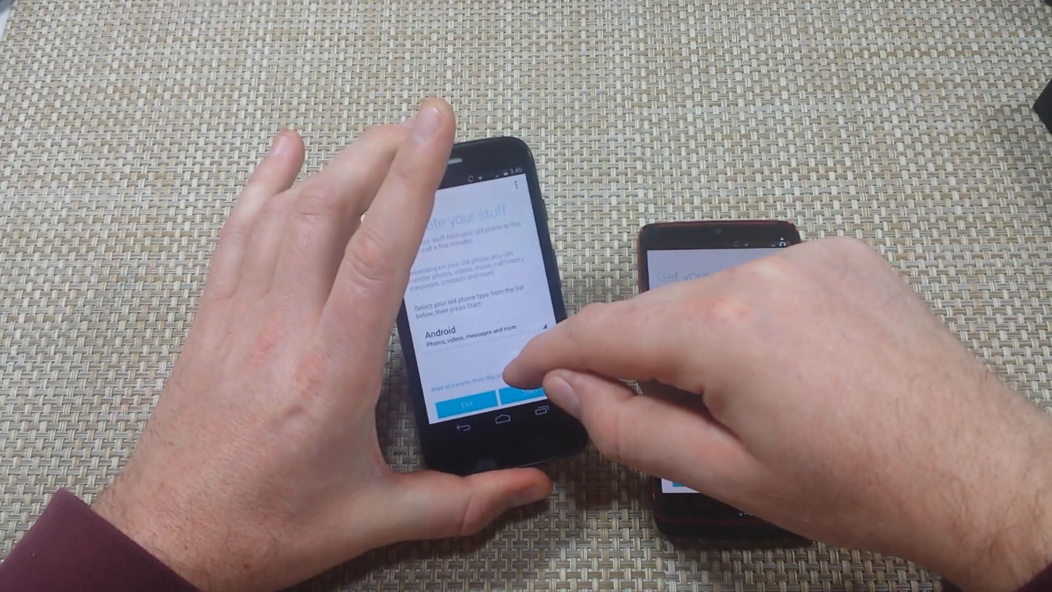
Launch the old phone's code scanner and display the connection QR code on the new phone.
{"action": "left_click", "coordinate": [531, 383]}
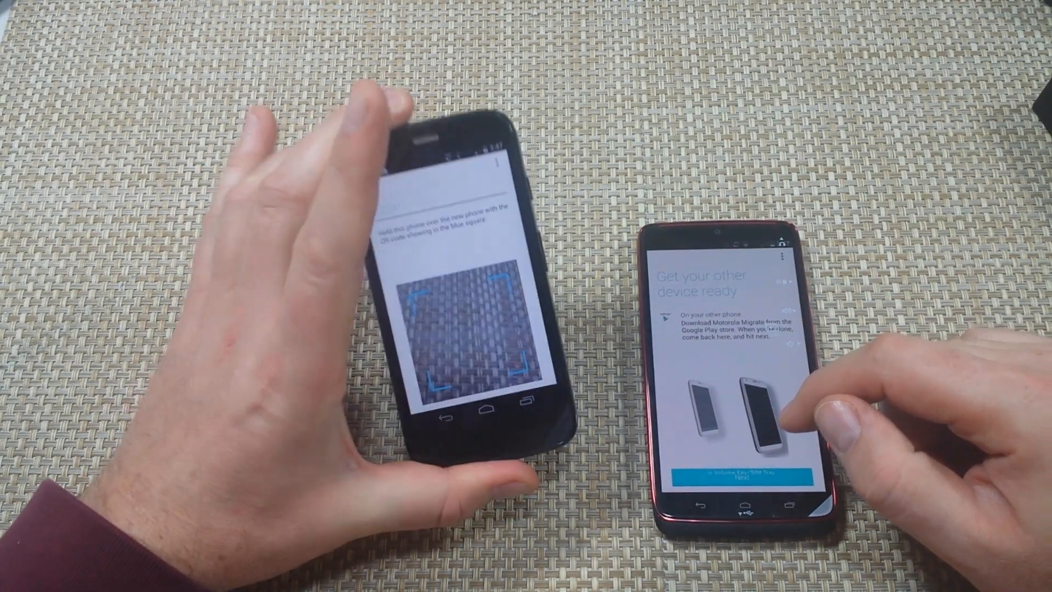
{"action": "left_click", "coordinate": [753, 475]}
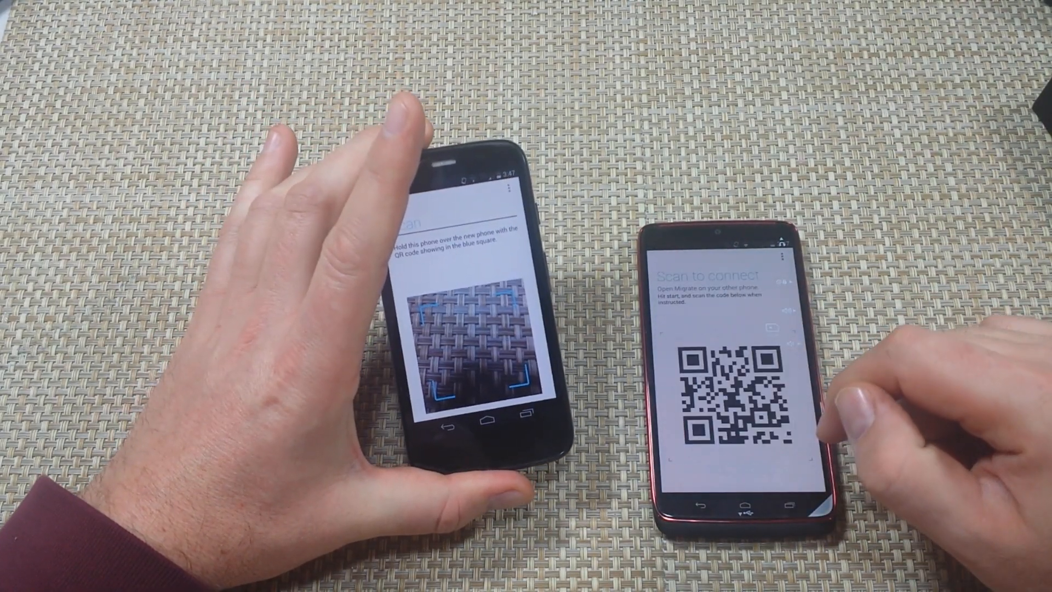